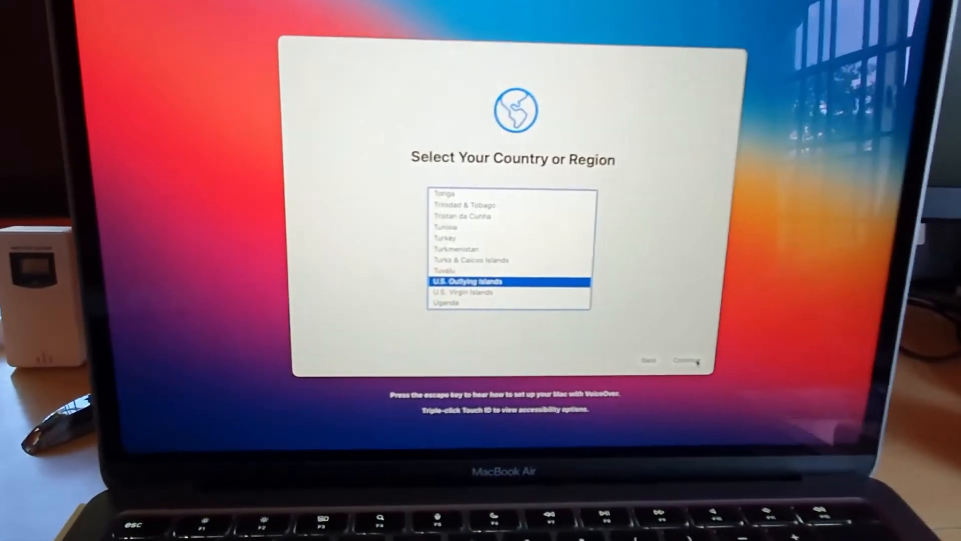
# Confirm the region, skip Accessibility for now, and join Wi-Fi with its password
pyautogui.click(684, 361)
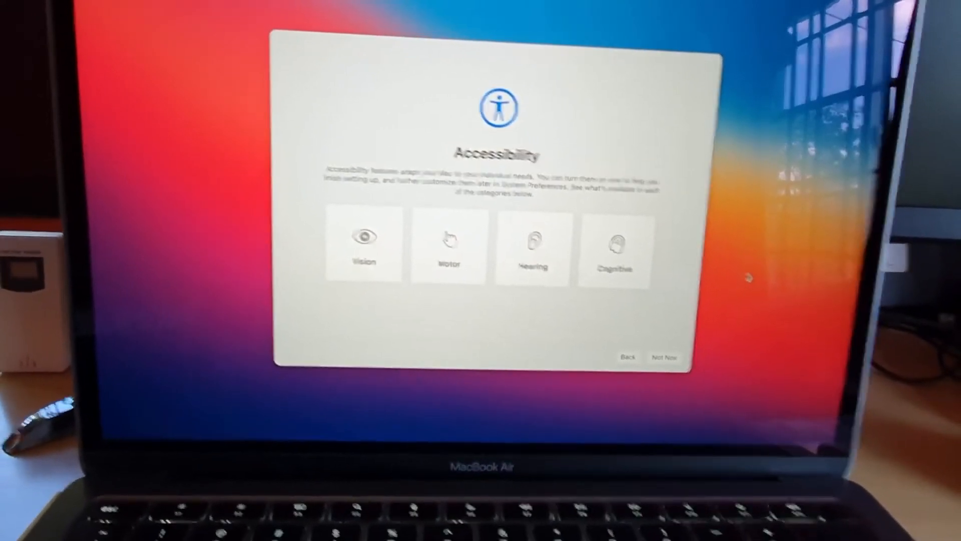
pyautogui.click(664, 356)
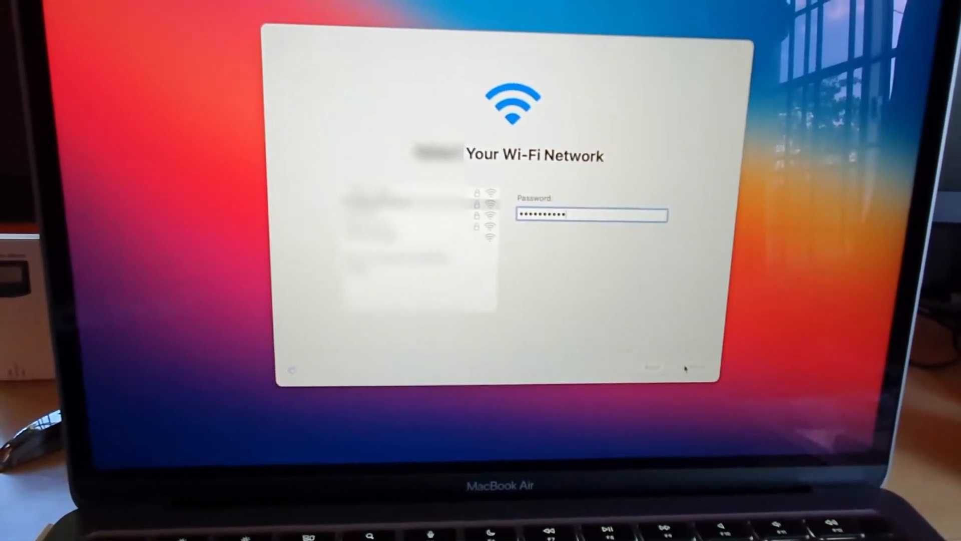
pyautogui.click(690, 366)
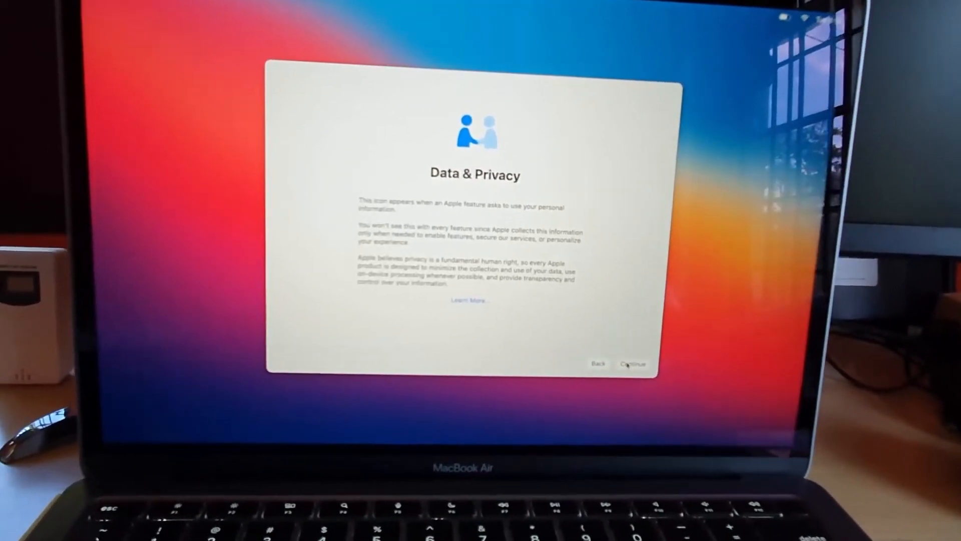
# Acknowledge Data & Privacy, skip Migration Assistant, and agree to the iCloud Terms and Conditions
pyautogui.click(632, 363)
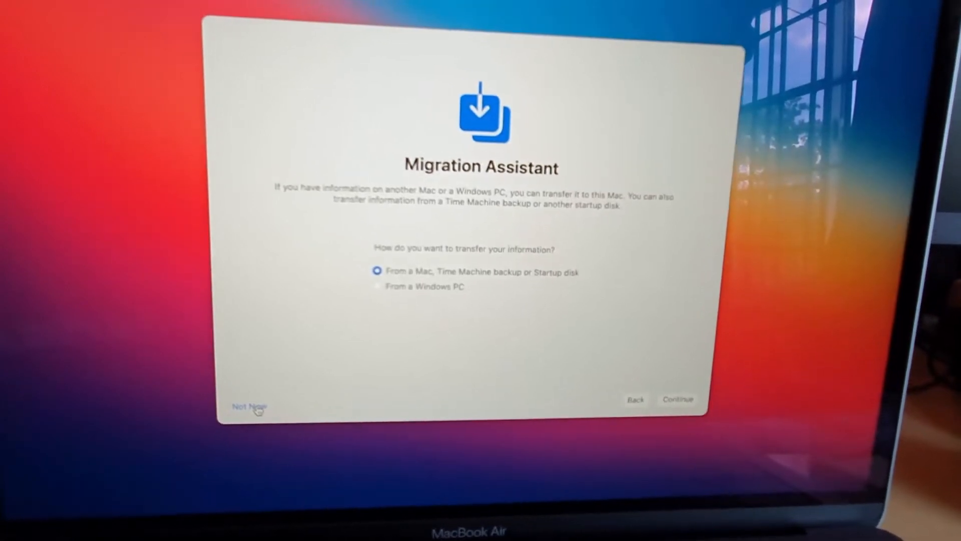
pyautogui.click(248, 405)
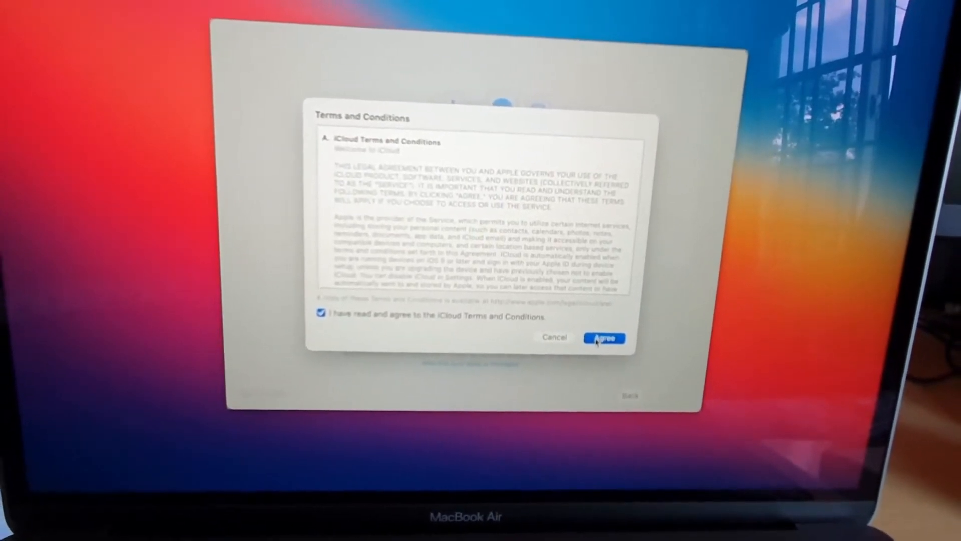
pyautogui.click(603, 338)
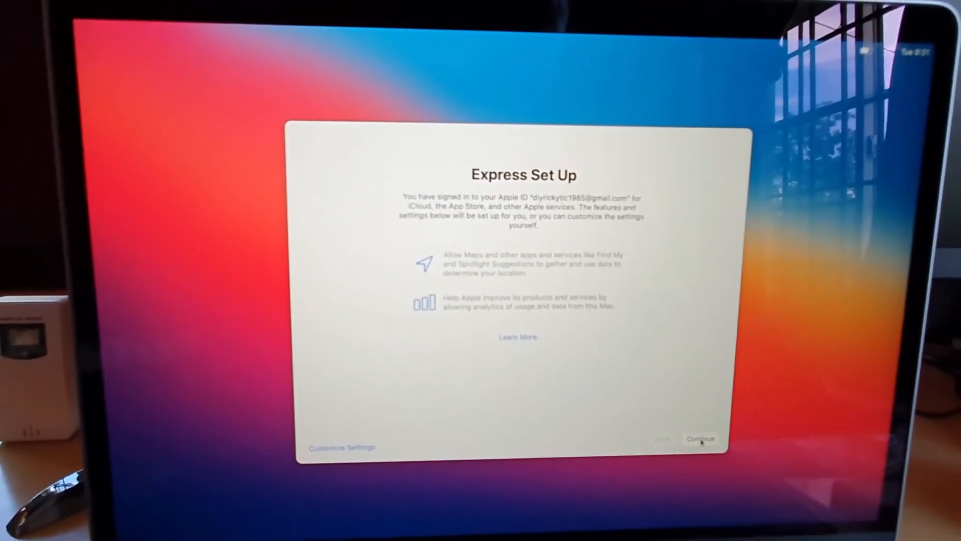
# Accept Express Set Up and pass both analytics screens with sharing left unchecked
pyautogui.click(699, 439)
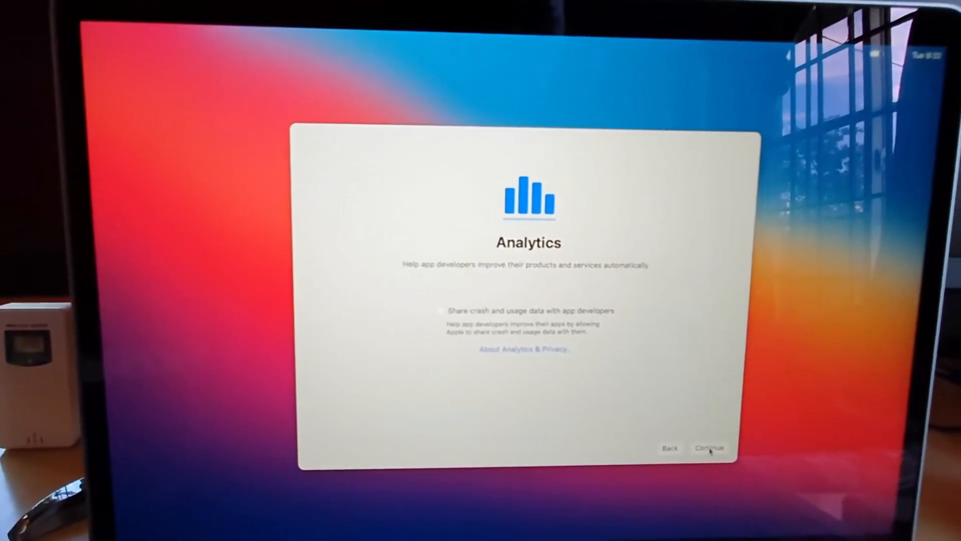
pyautogui.click(709, 448)
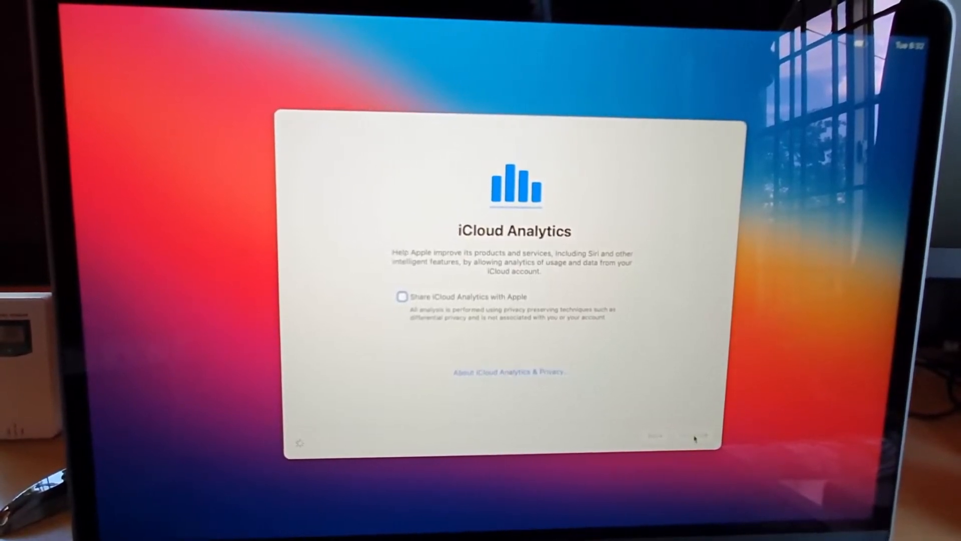
pyautogui.click(691, 435)
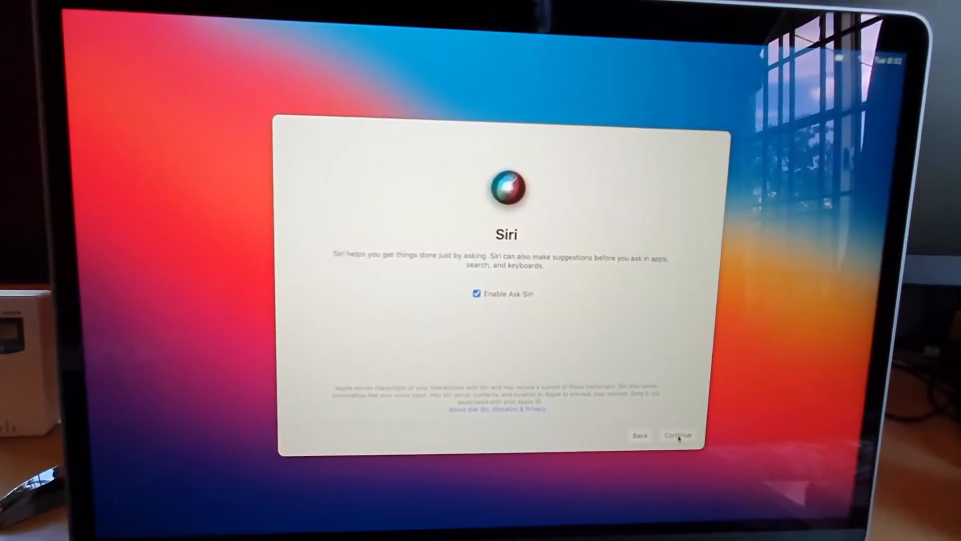
# Enable Ask Siri in English (United States), then pass the Hey Siri and Improve Siri pages
pyautogui.click(677, 435)
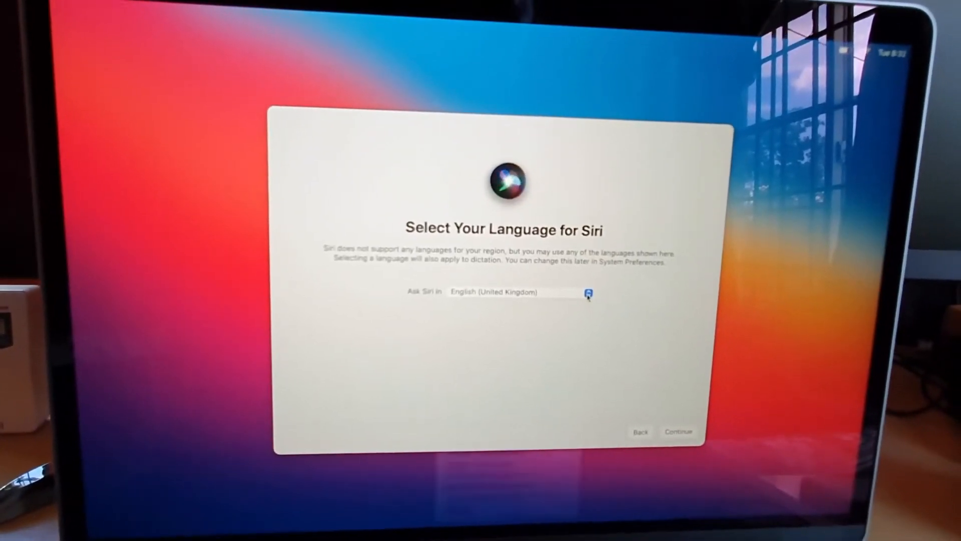
pyautogui.click(518, 292)
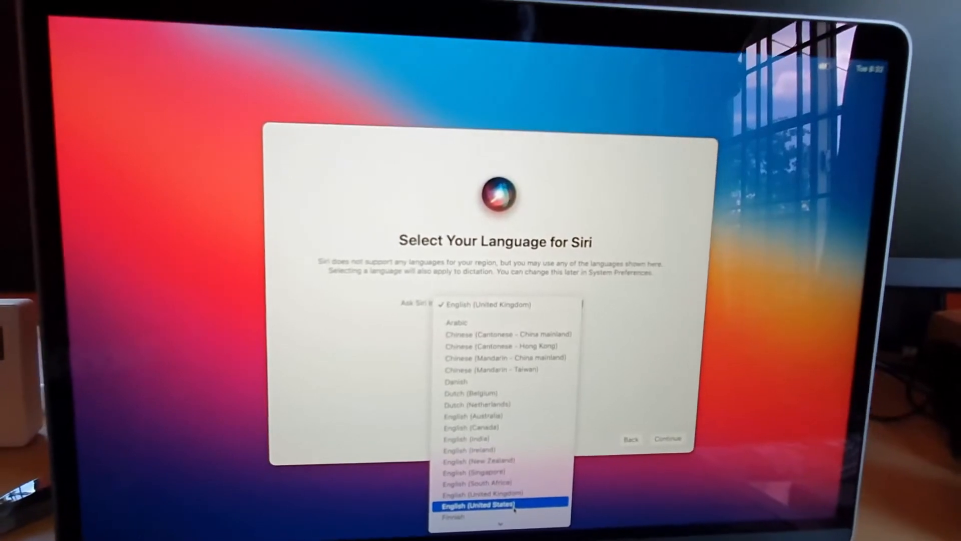
pyautogui.click(497, 505)
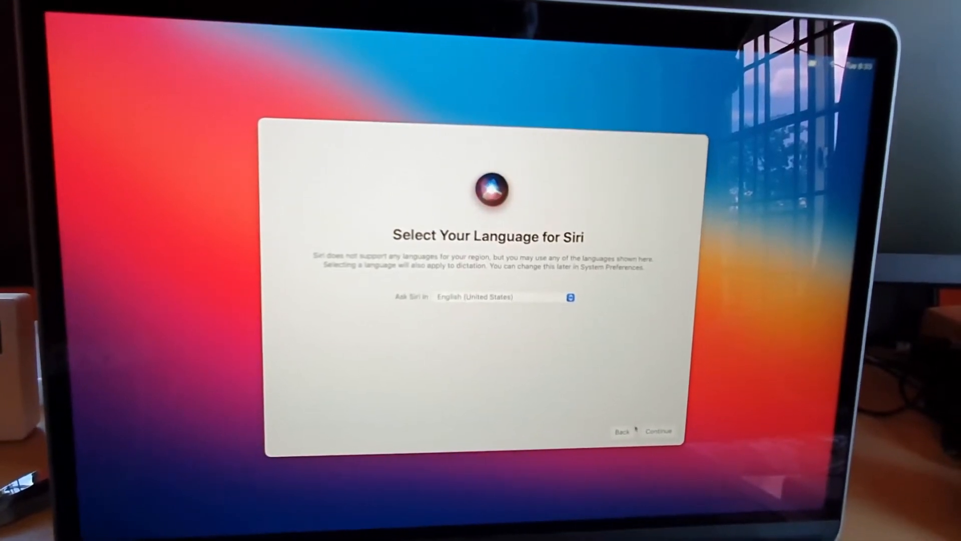
pyautogui.click(657, 431)
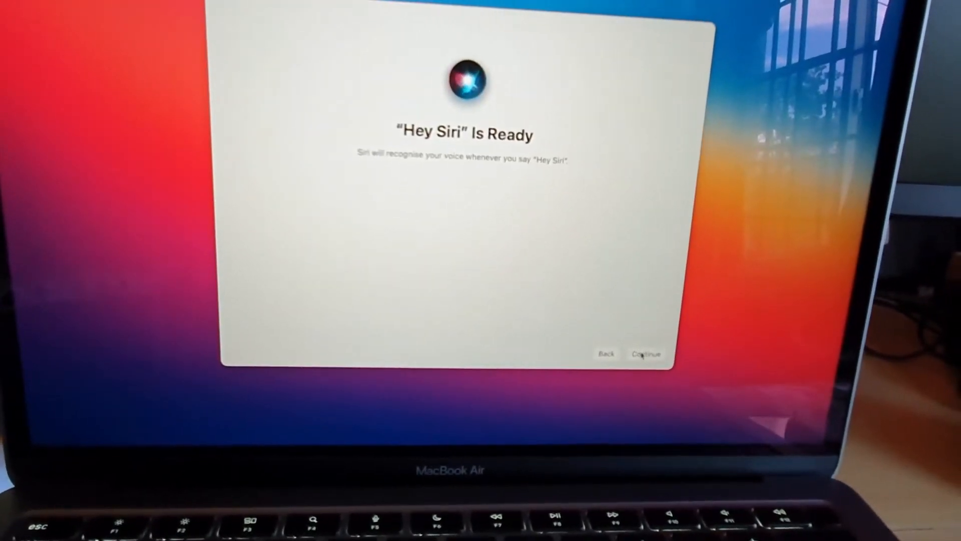
pyautogui.click(645, 354)
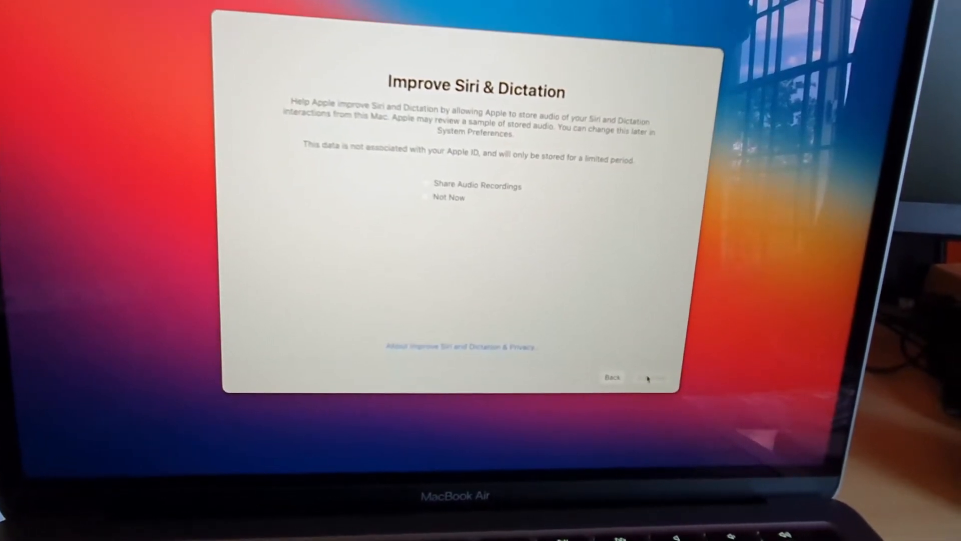
pyautogui.click(649, 377)
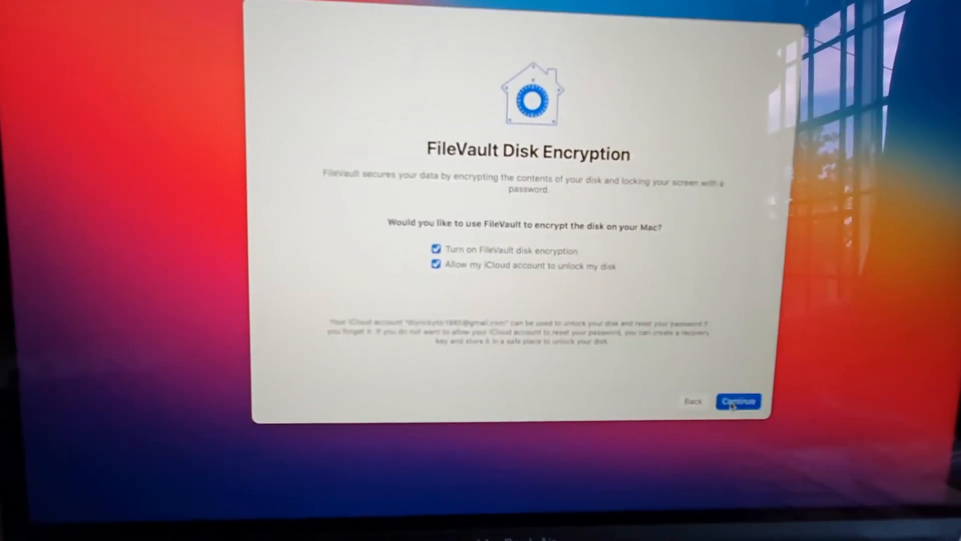
# Keep FileVault encryption enabled and register a Touch ID fingerprint
pyautogui.click(737, 402)
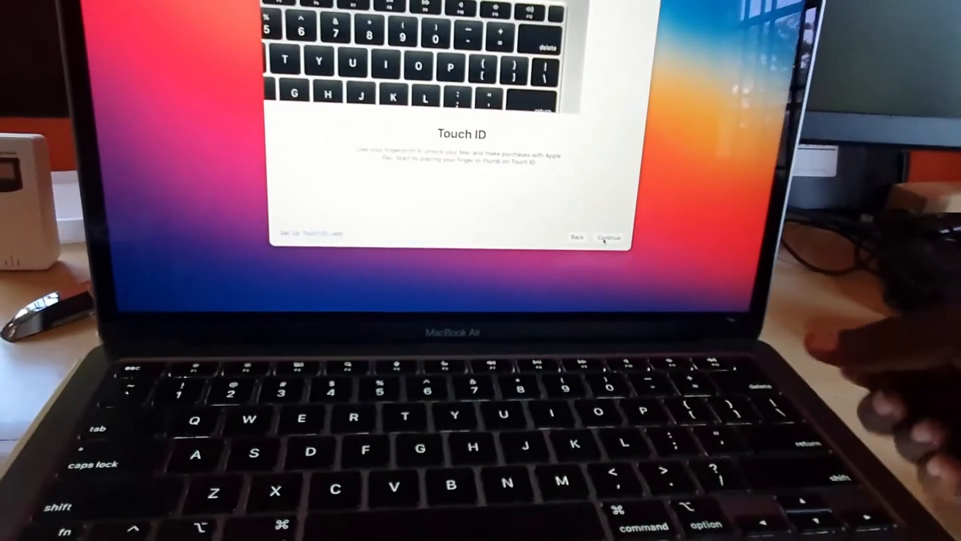
pyautogui.click(609, 238)
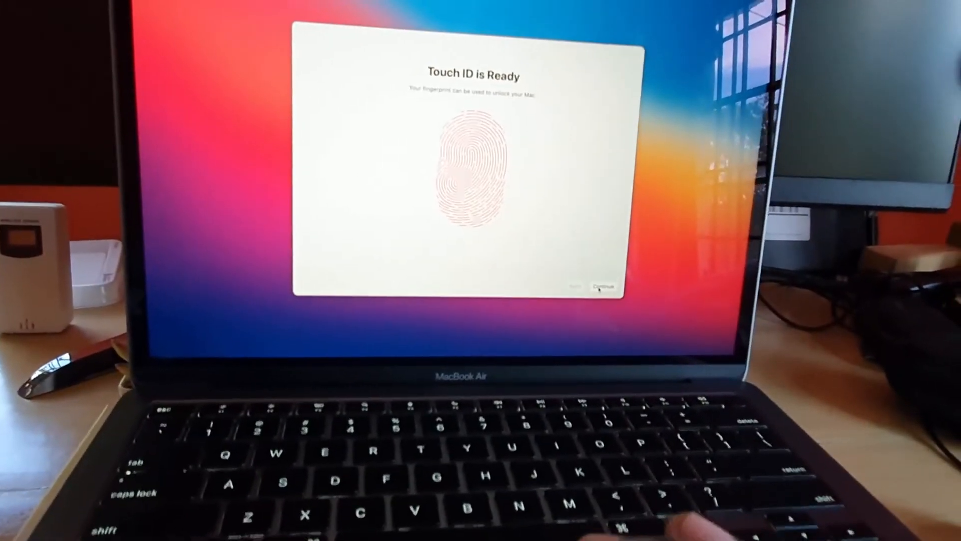
pyautogui.click(597, 288)
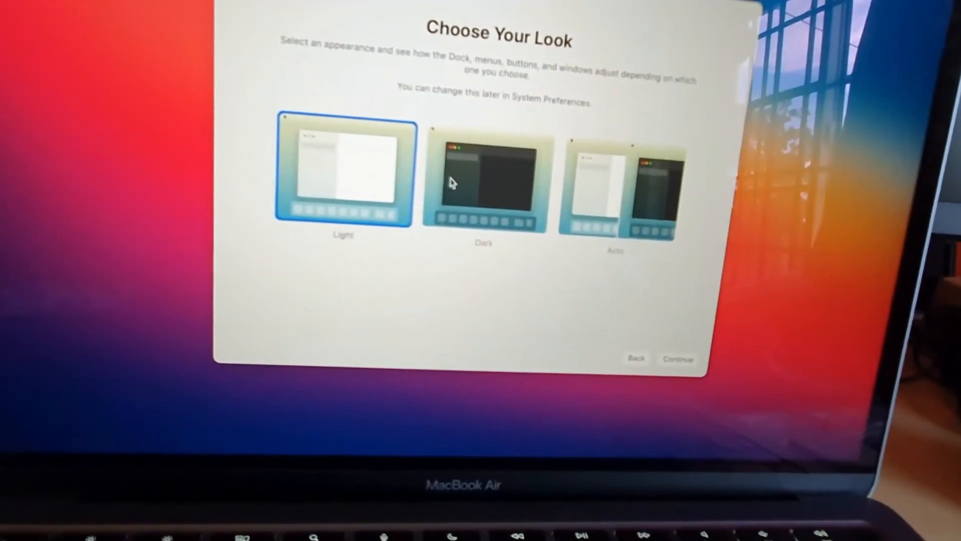
# Preview Dark and Light, choose Auto appearance, and pass the True Tone Display page
pyautogui.click(486, 177)
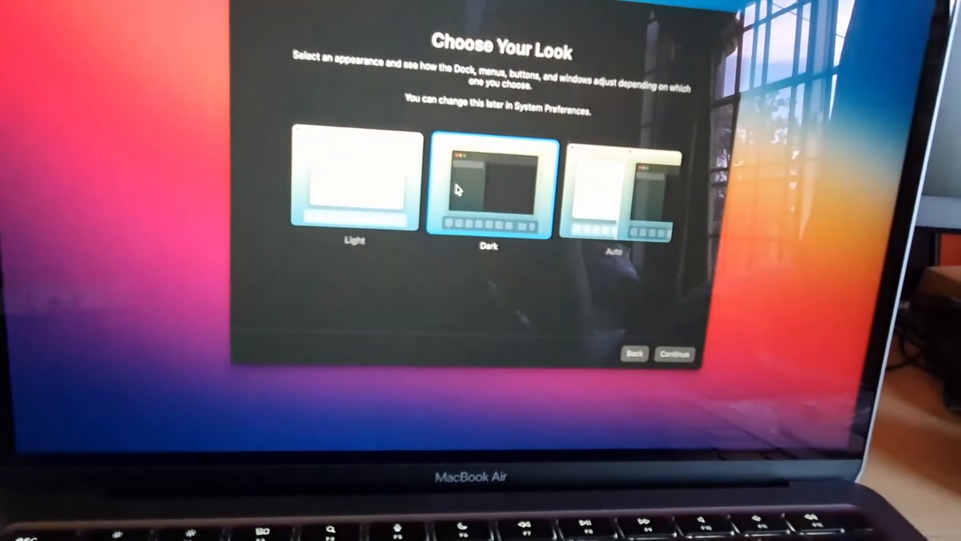
pyautogui.click(355, 184)
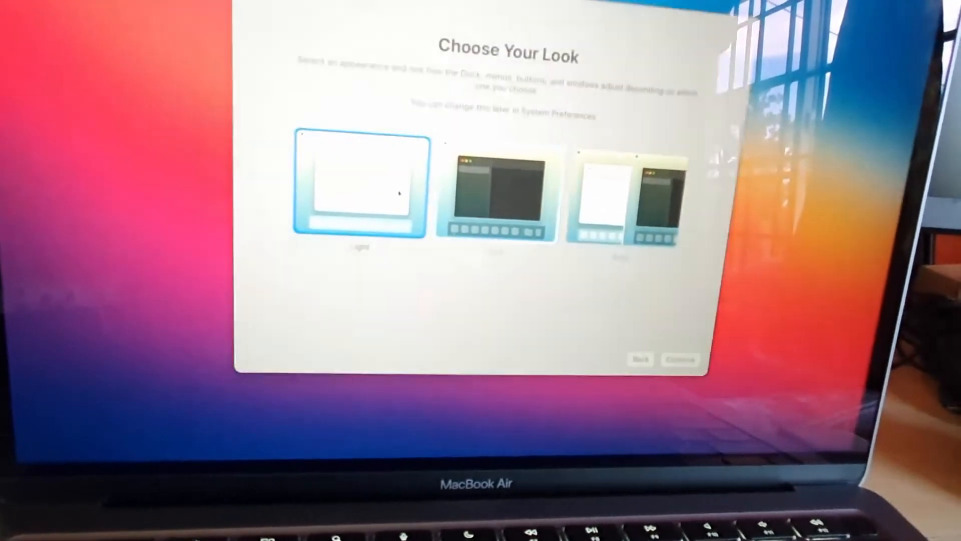
pyautogui.click(613, 200)
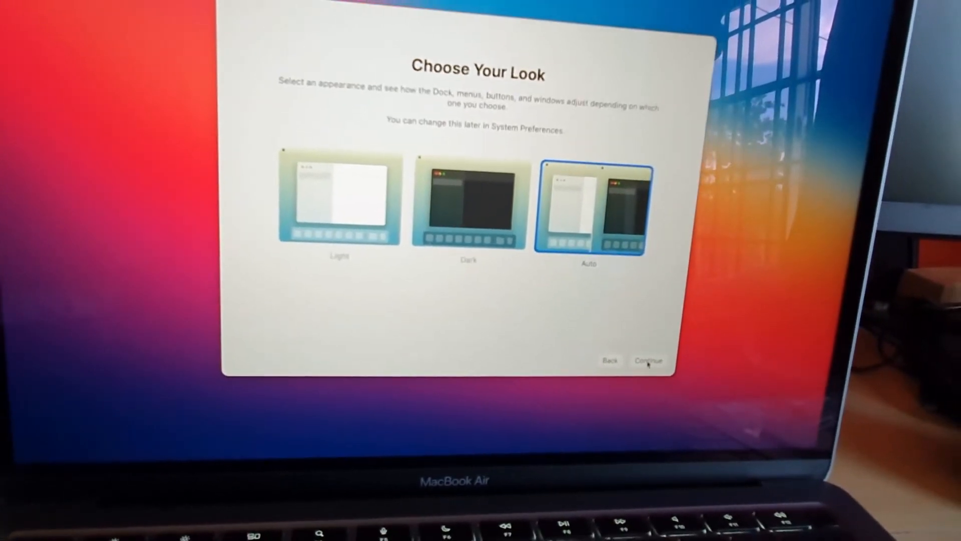
pyautogui.click(648, 360)
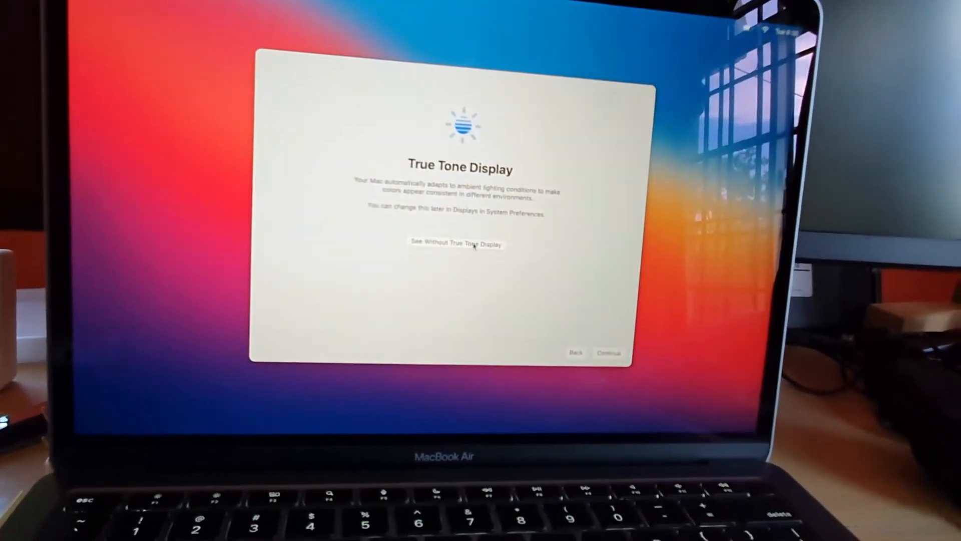
pyautogui.click(609, 353)
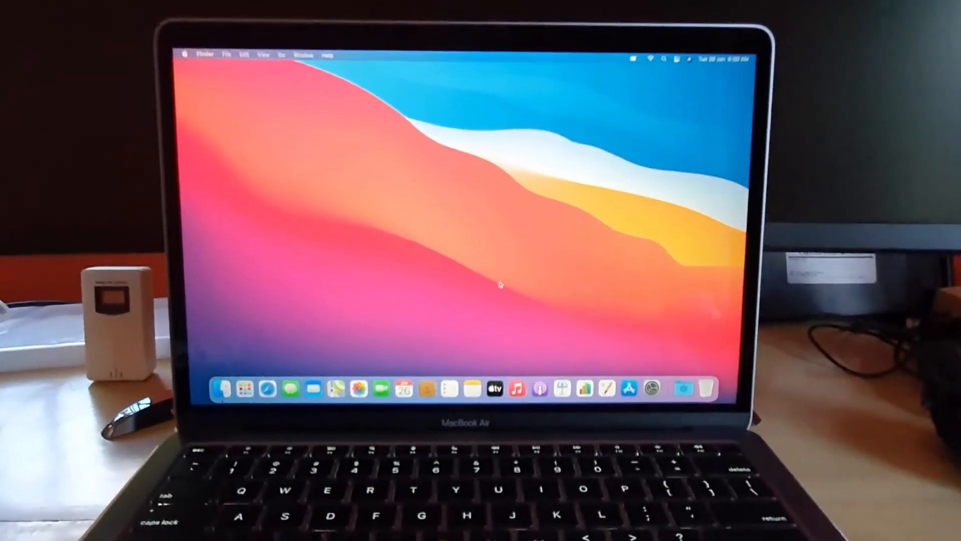
# Open About This Mac from the Apple menu to show macOS Big Sur 11.0.1
pyautogui.click(185, 54)
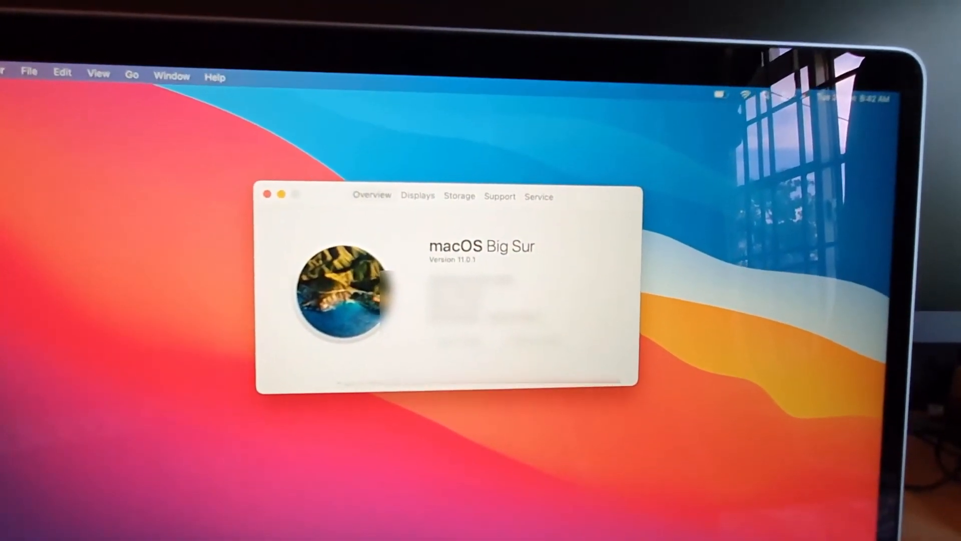